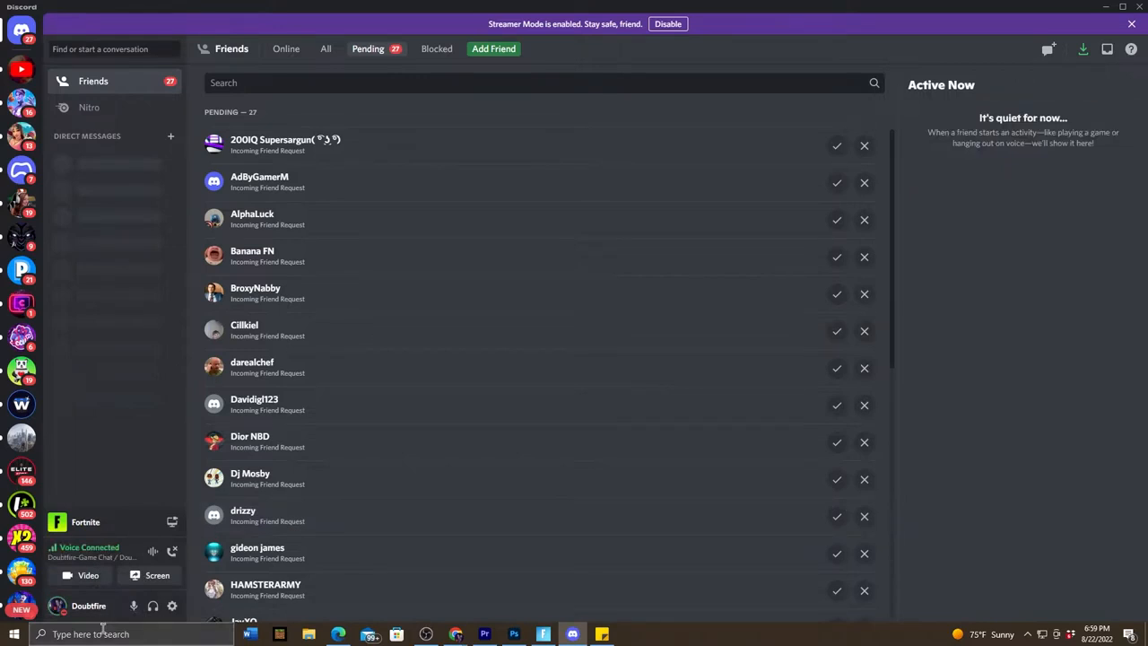
pyautogui.moveTo(88, 605)
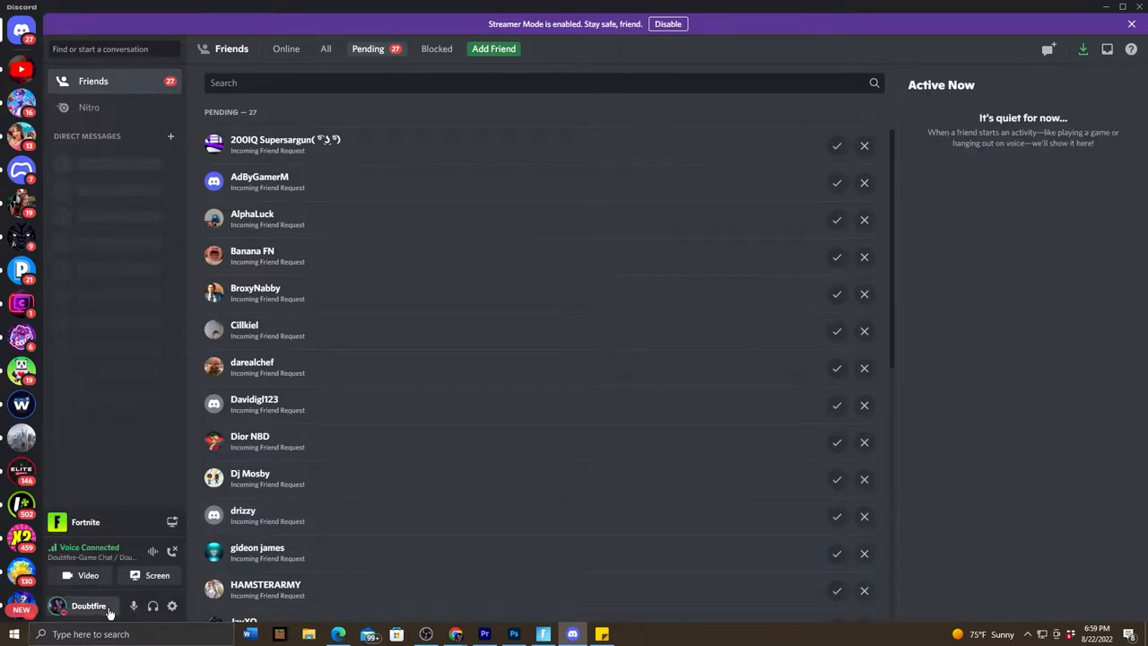
pyautogui.moveTo(153, 606)
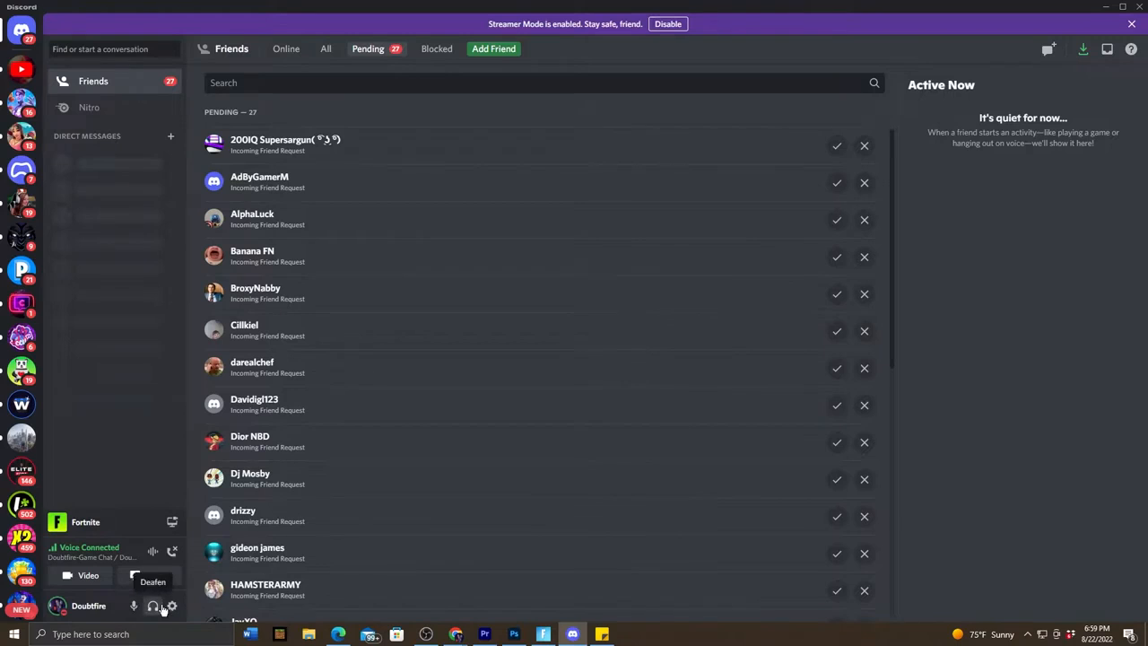
pyautogui.moveTo(171, 606)
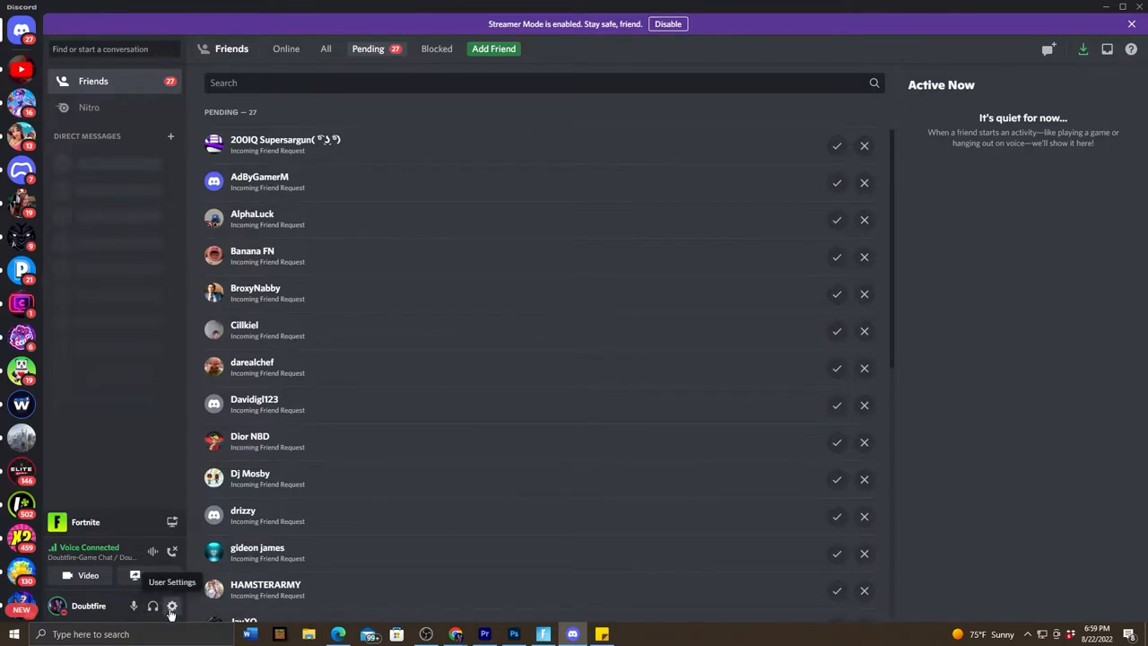
# Open Discord's User Settings from the gear icon beside the username.
pyautogui.click(171, 606)
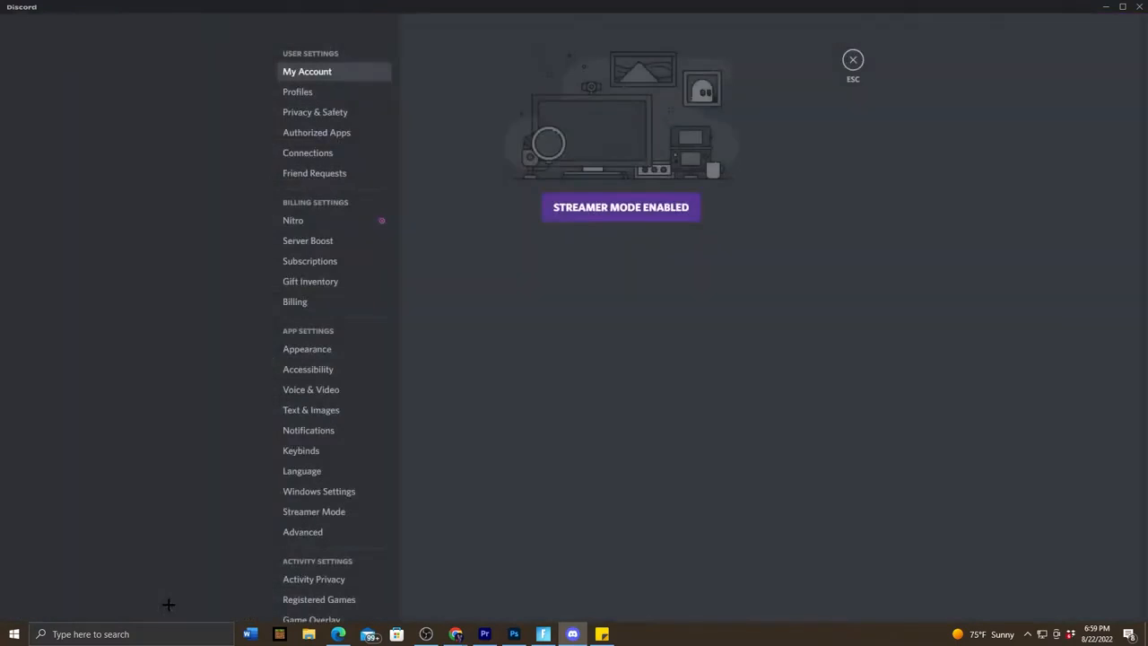
pyautogui.moveTo(308, 152)
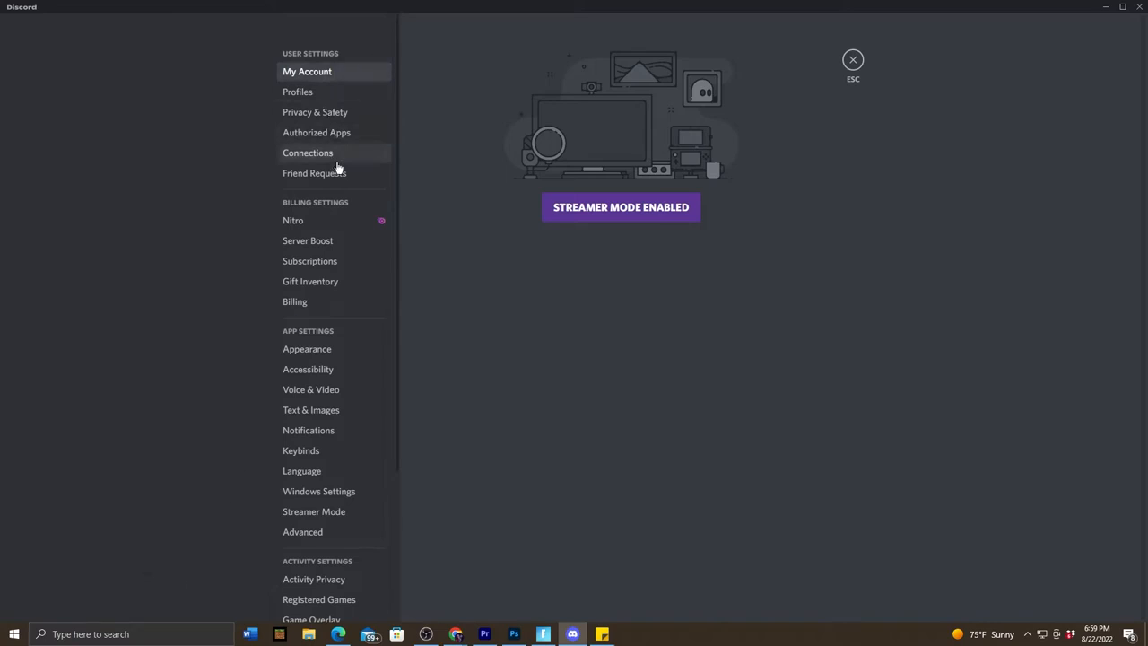
pyautogui.moveTo(310, 389)
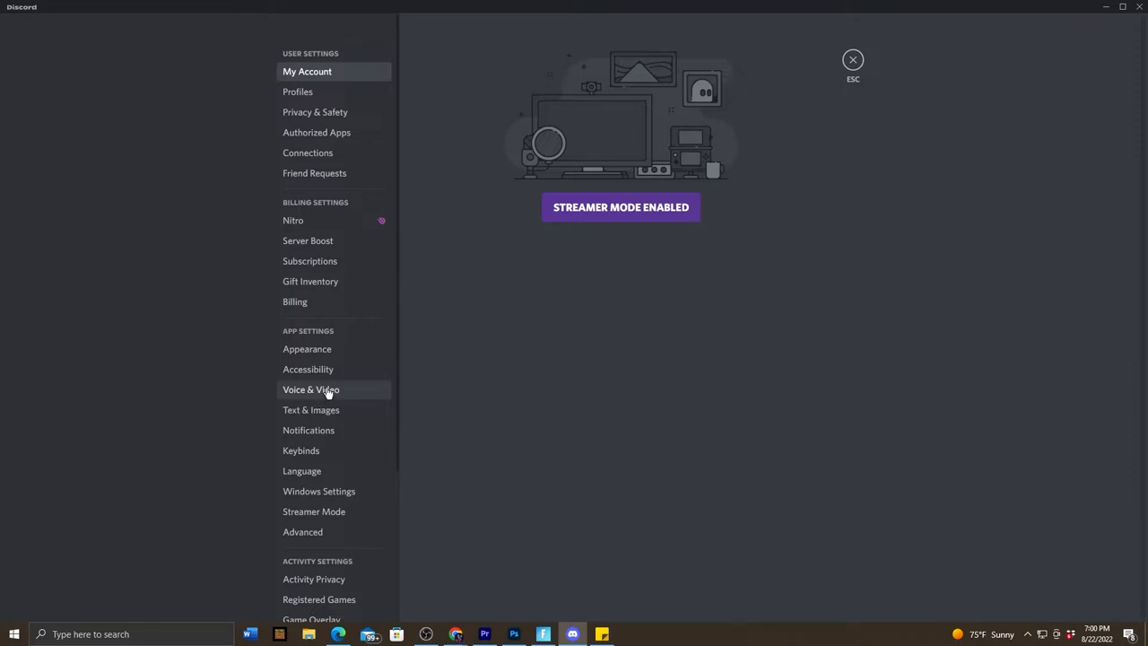
# Go to Voice & Video and set the input device to Microphone (HyperX QuadCast S).
pyautogui.click(311, 389)
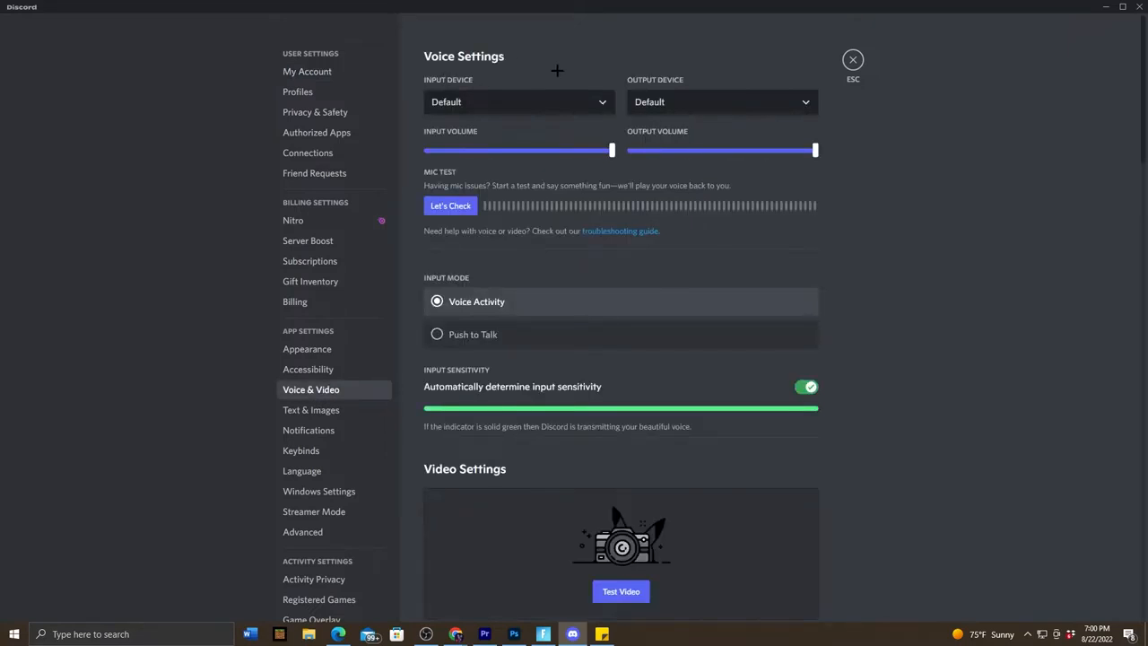
pyautogui.moveTo(601, 108)
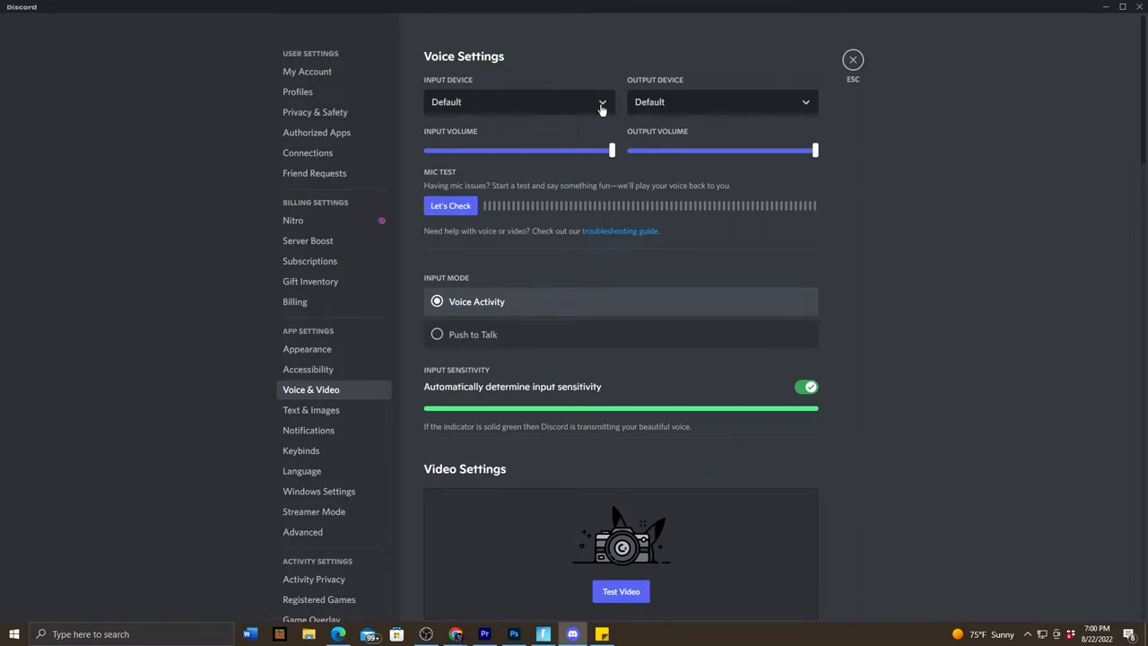
pyautogui.click(519, 101)
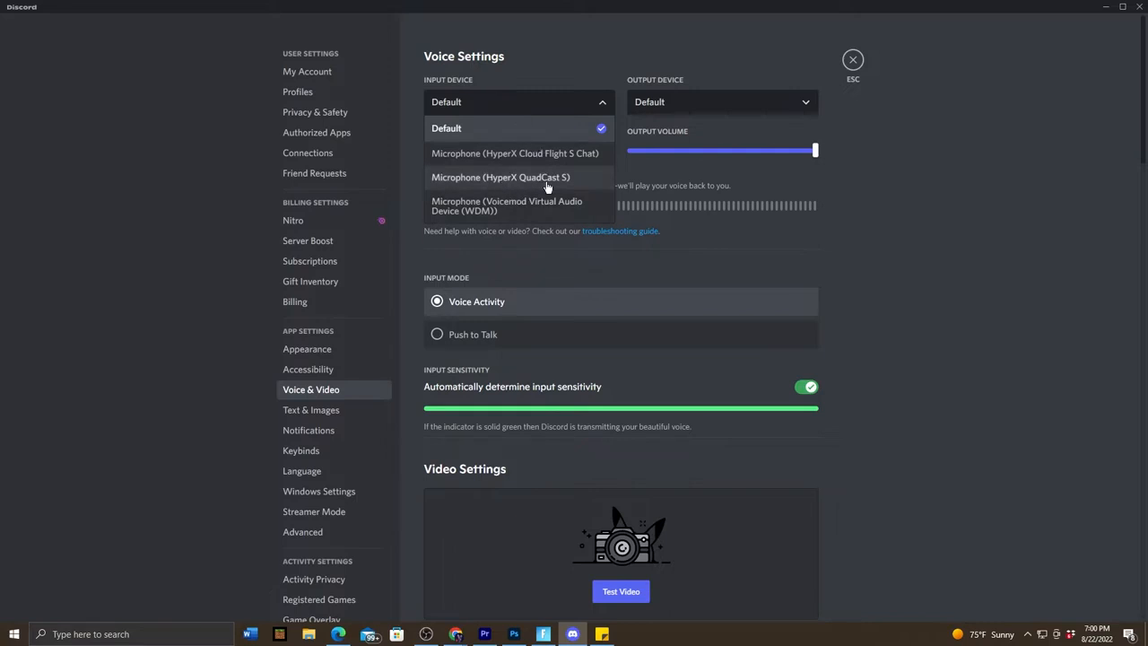
pyautogui.click(501, 177)
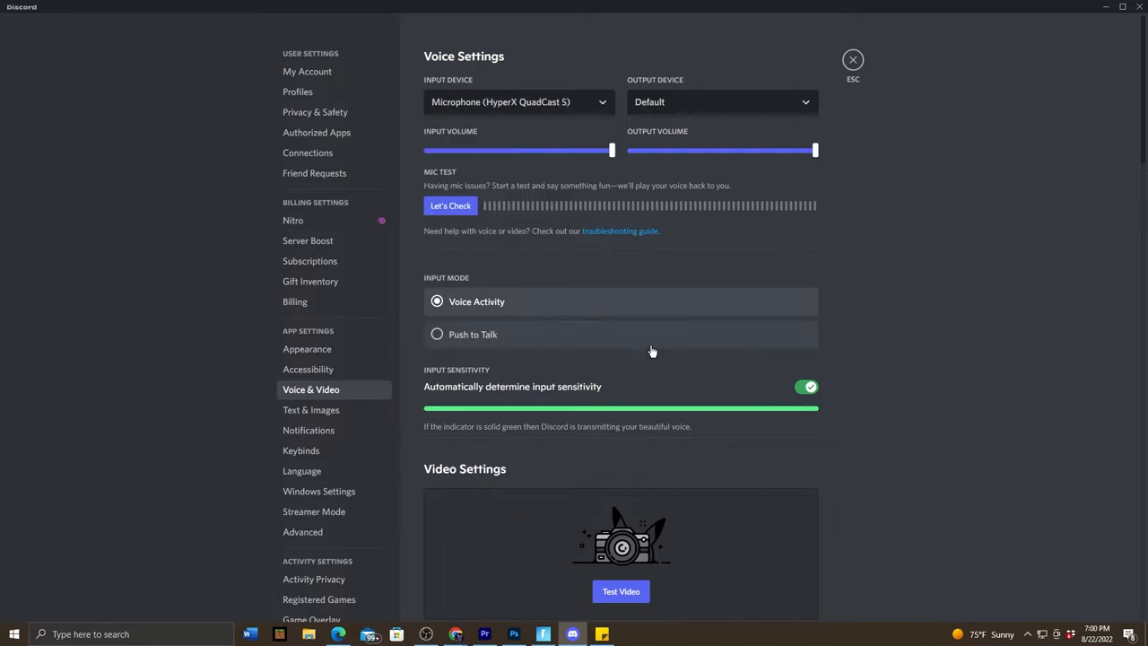
pyautogui.moveTo(450, 206)
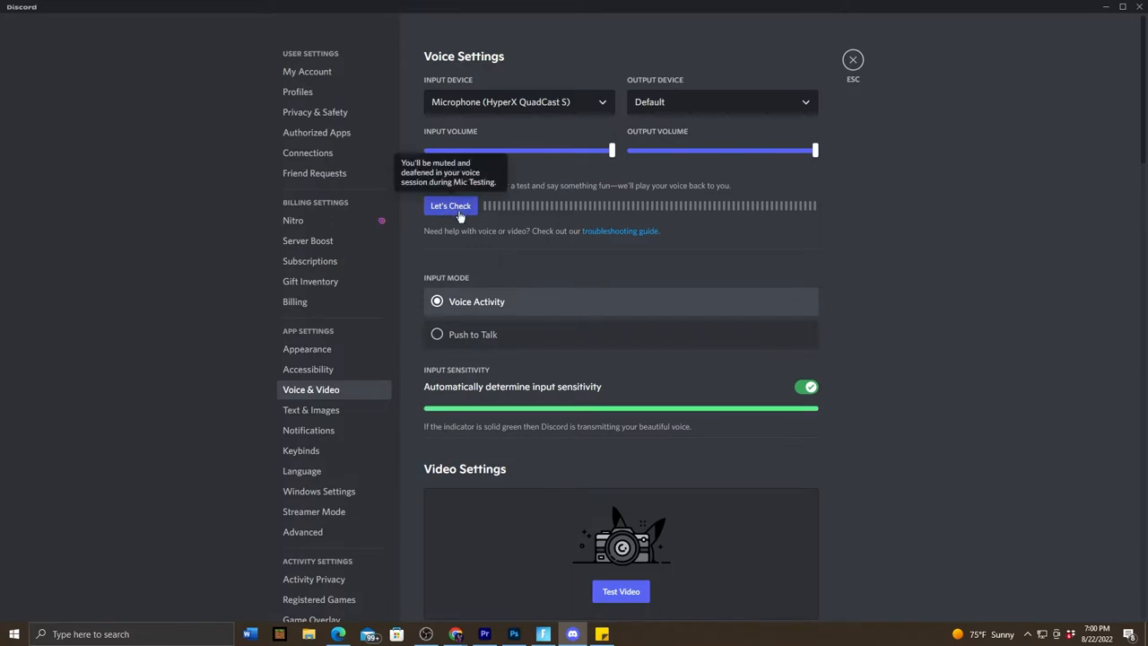
pyautogui.moveTo(611, 192)
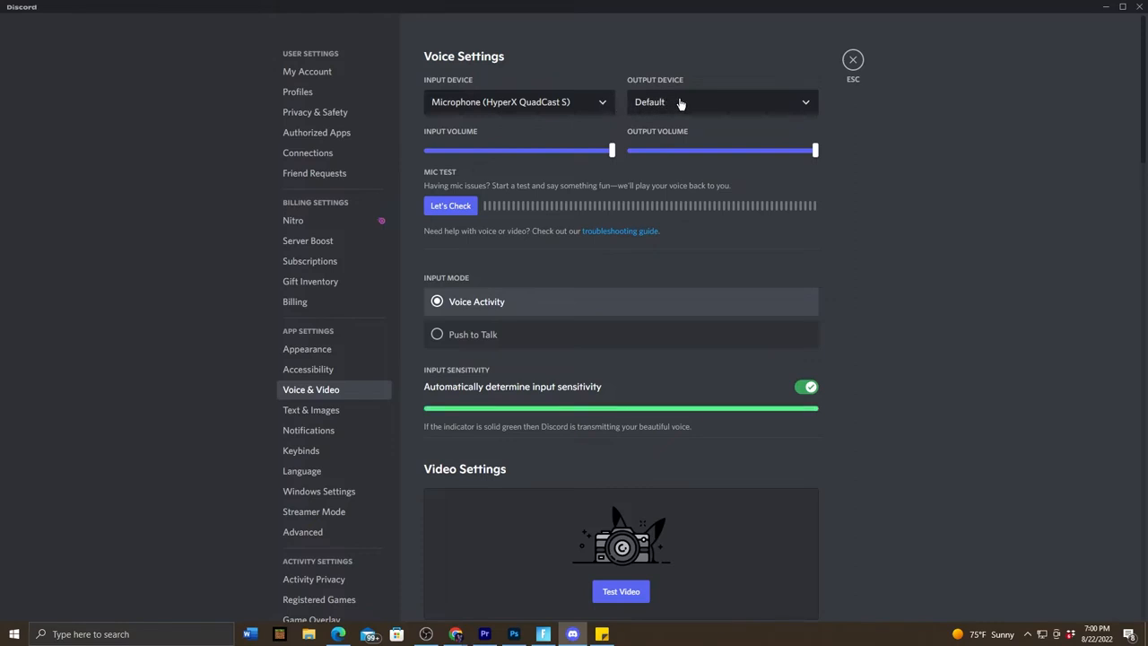
# Choose Speakers (HyperX Cloud Flight S Game) as the output device.
pyautogui.click(717, 102)
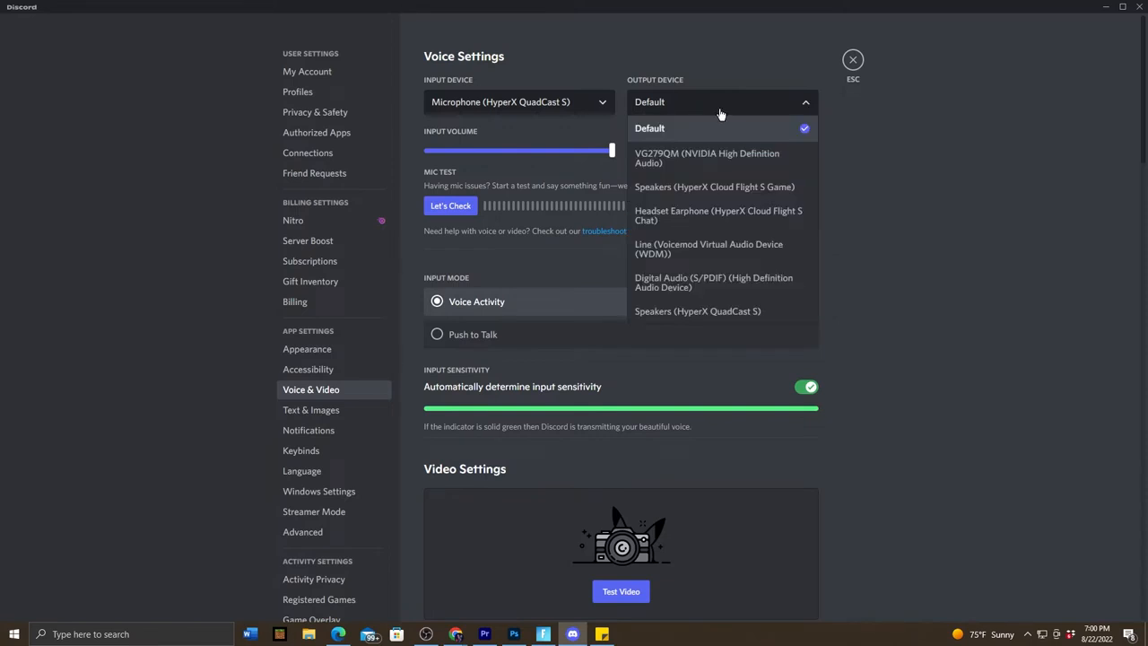
pyautogui.moveTo(715, 186)
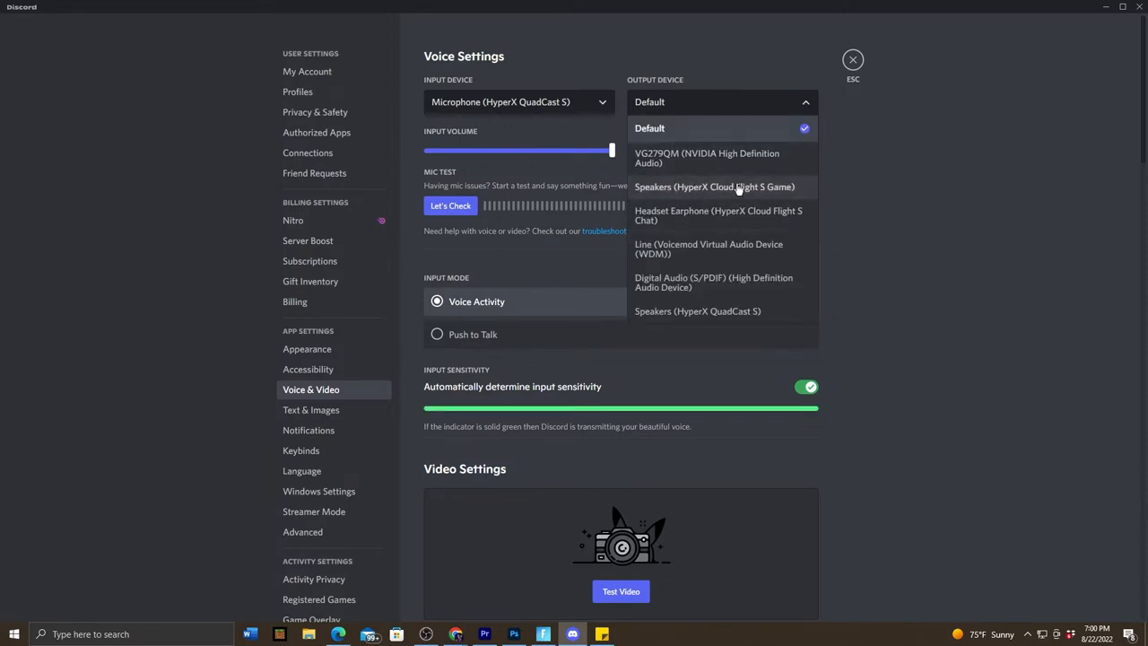
pyautogui.moveTo(780, 191)
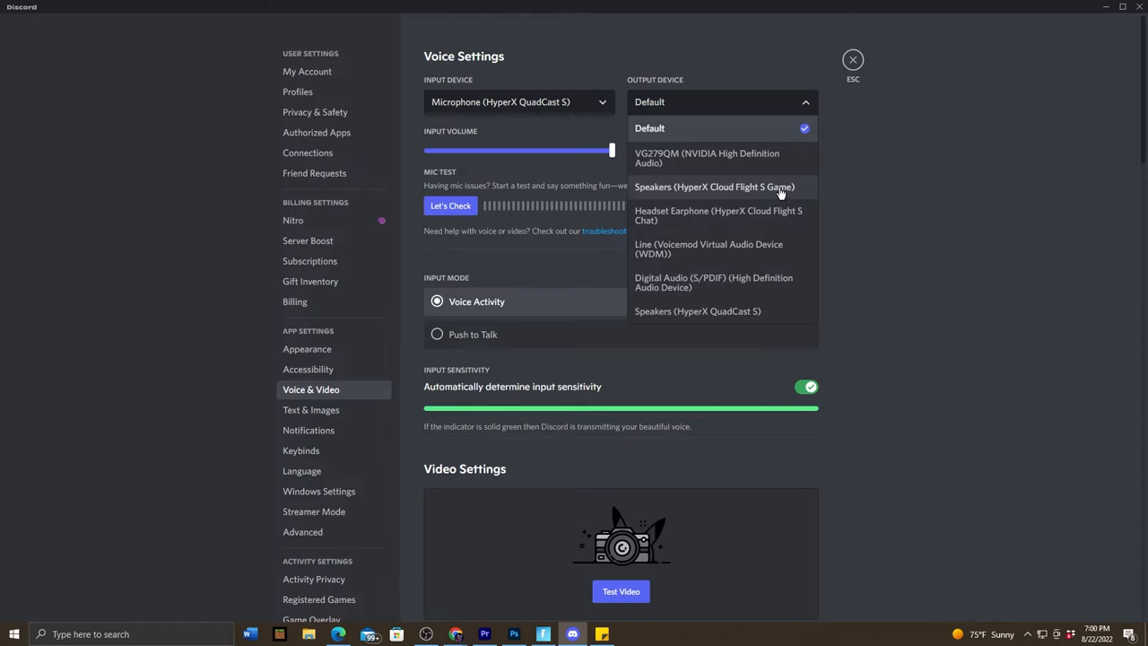
pyautogui.click(714, 187)
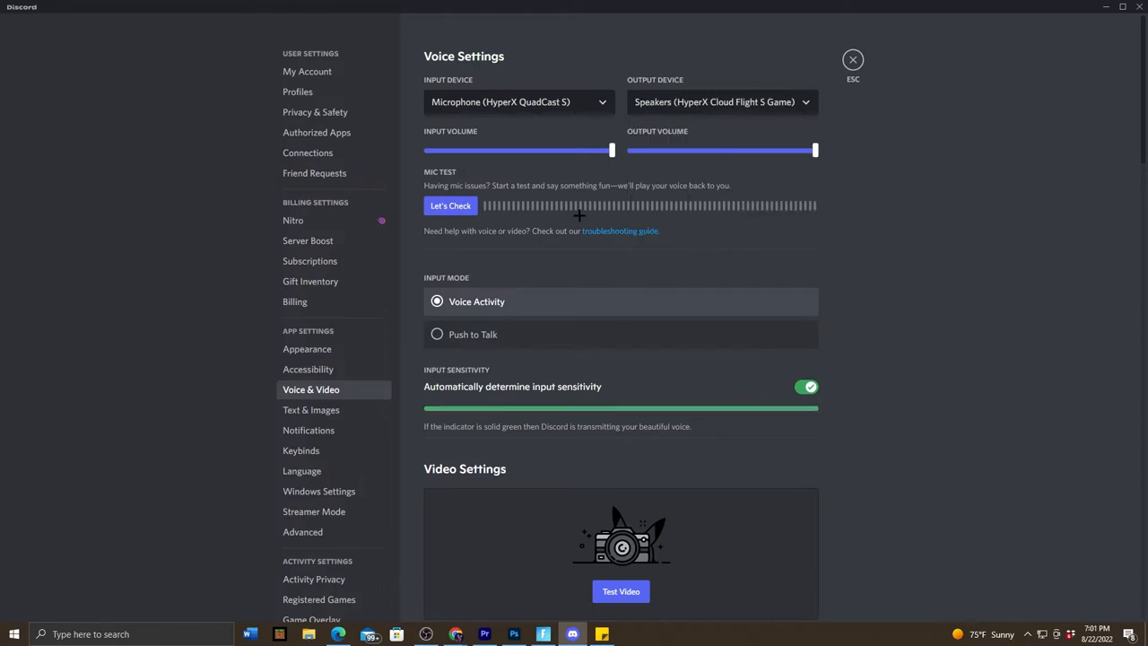